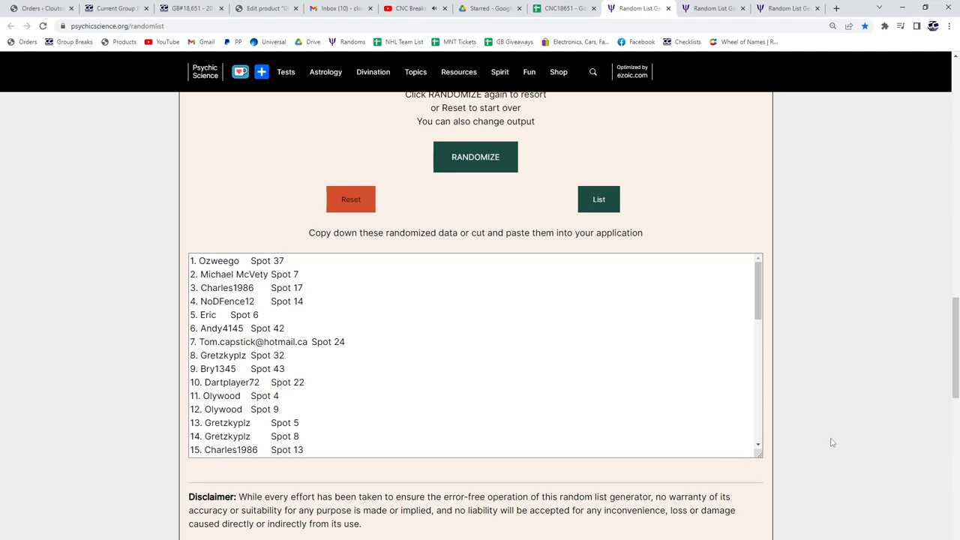
{"action": "mouse_move", "coordinate": [465, 161]}
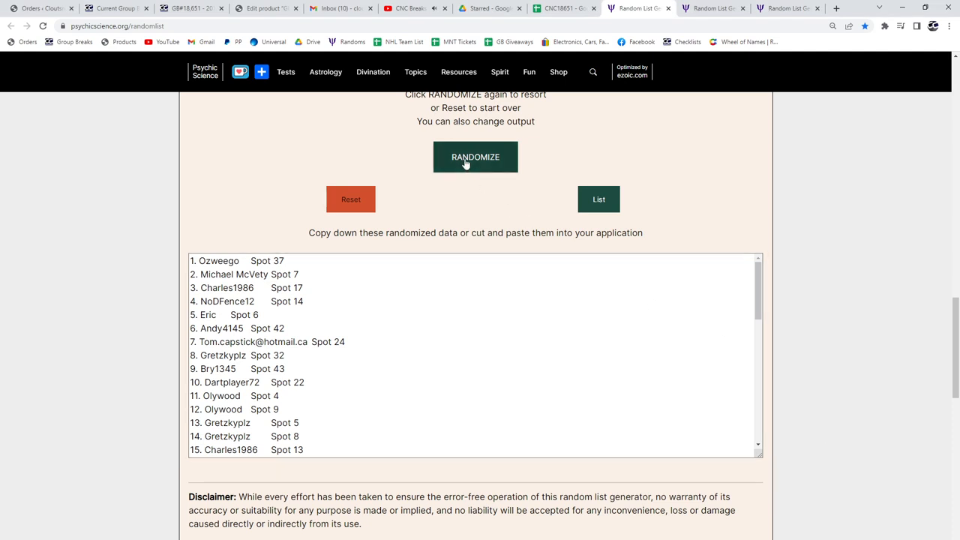
Step: Reshuffle the names-with-spots list and the hit list in their randomizer tabs
{"action": "left_click", "coordinate": [475, 158]}
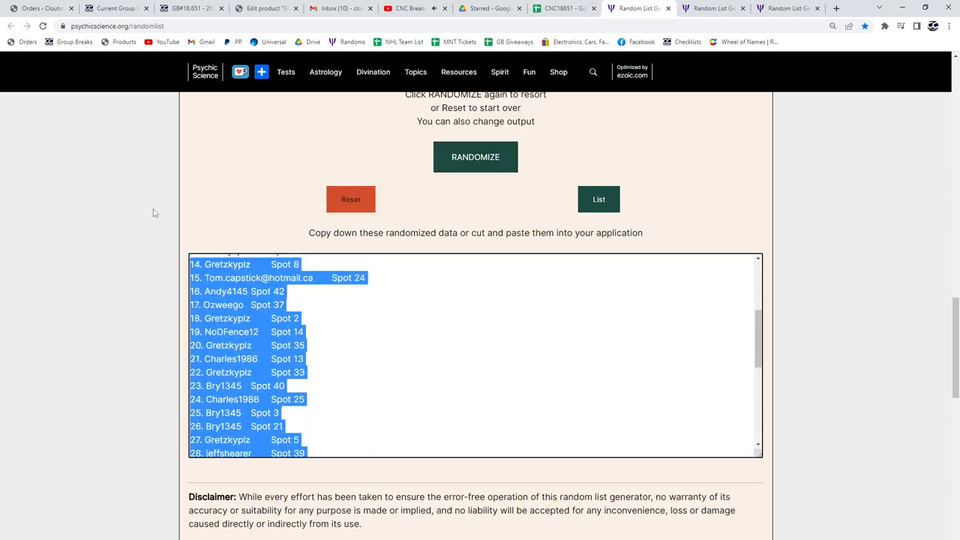
{"action": "left_click", "coordinate": [564, 9]}
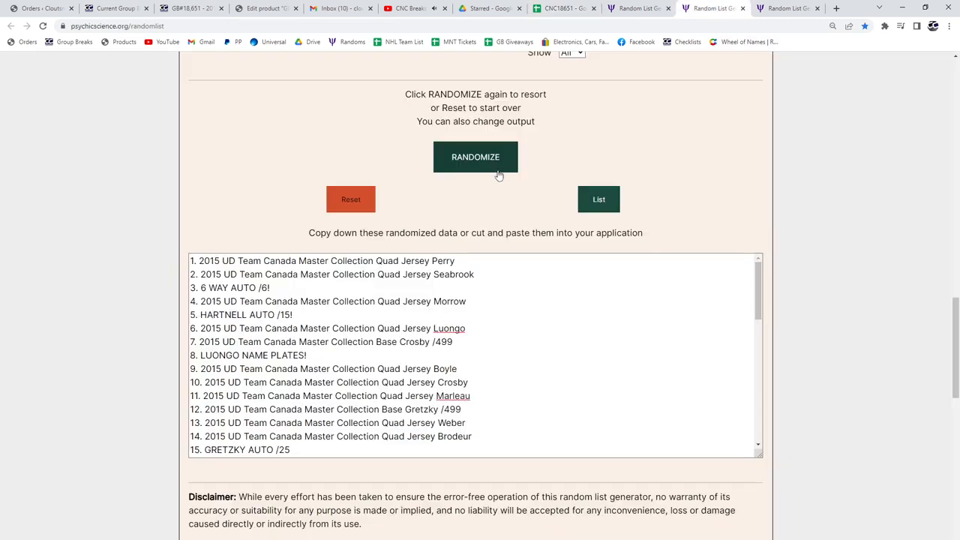
{"action": "left_click", "coordinate": [475, 157]}
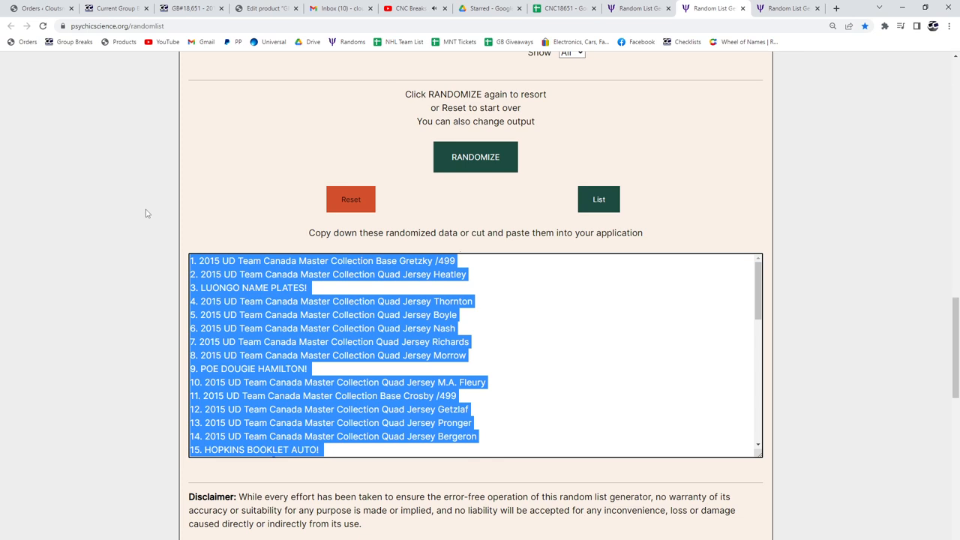
{"action": "left_click", "coordinate": [564, 9]}
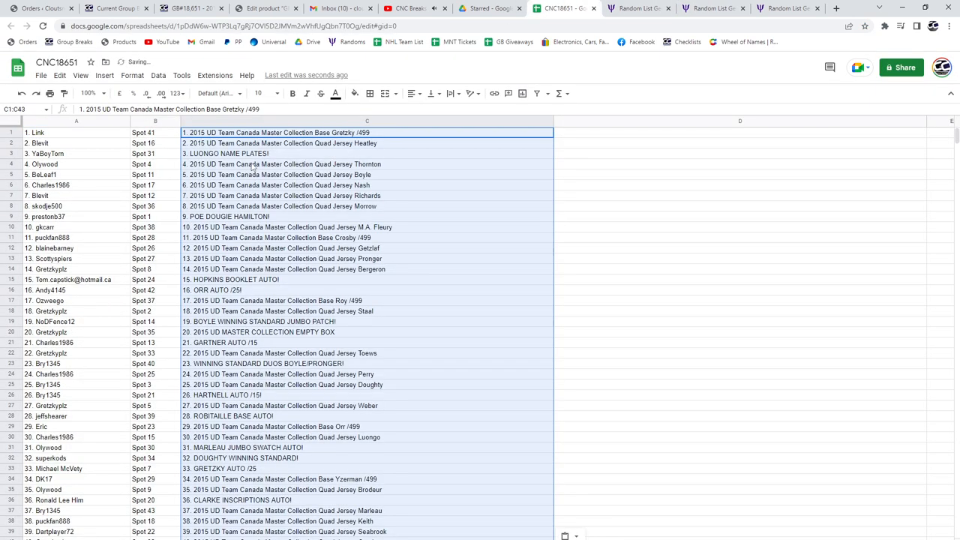
Step: Reshuffle the base-card list and return to the break sheet for pasting
{"action": "left_click", "coordinate": [788, 9]}
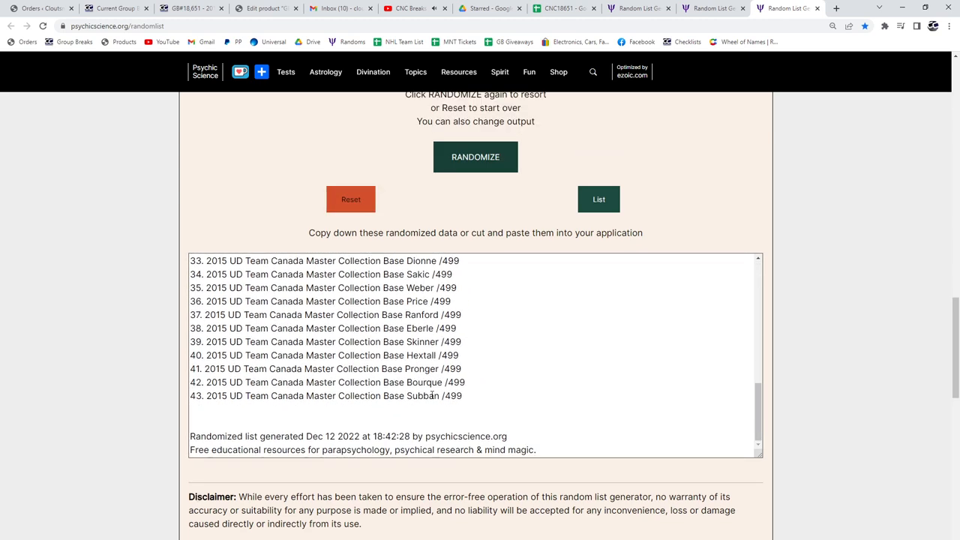
{"action": "left_click", "coordinate": [476, 158]}
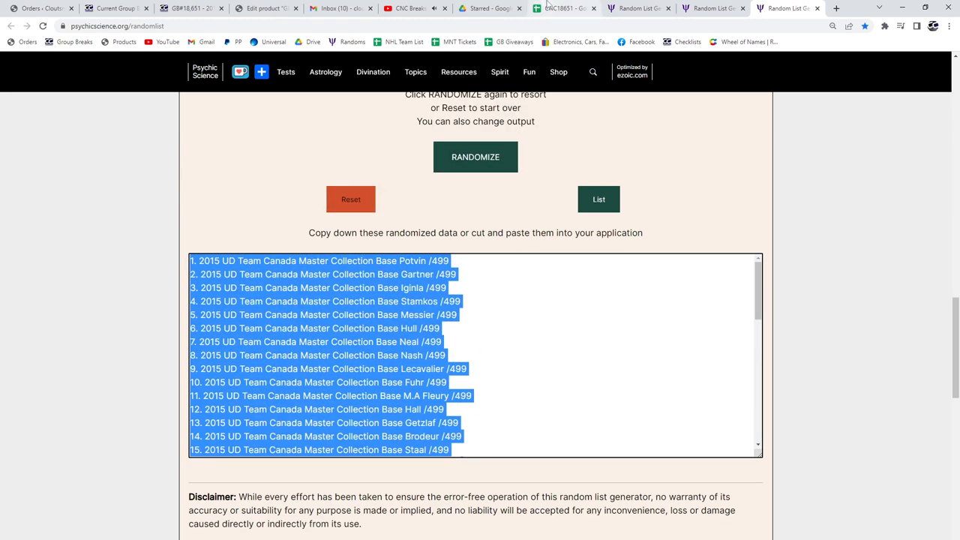
{"action": "left_click", "coordinate": [564, 9]}
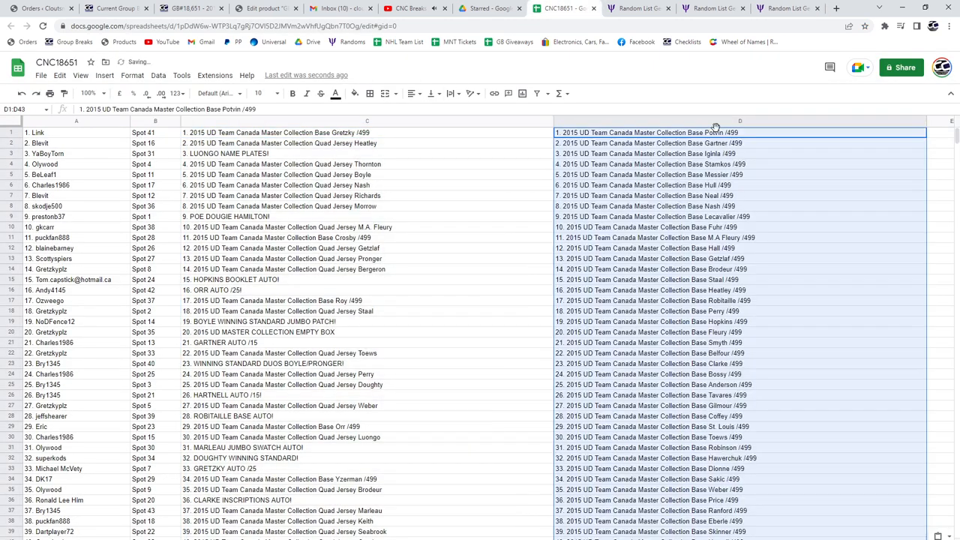
Step: Bold the first winning hit row across columns A–D in the break sheet
{"action": "left_click", "coordinate": [366, 132]}
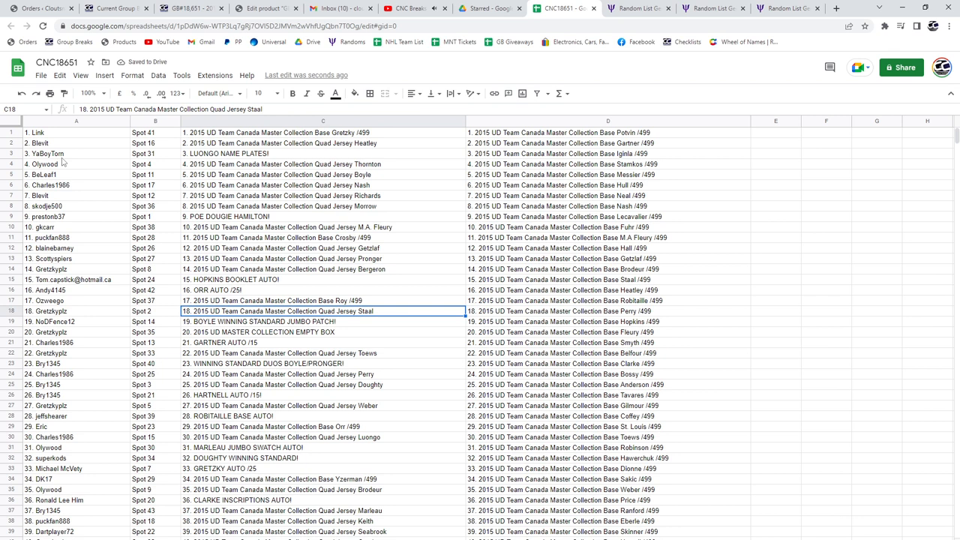
{"action": "left_click", "coordinate": [45, 153]}
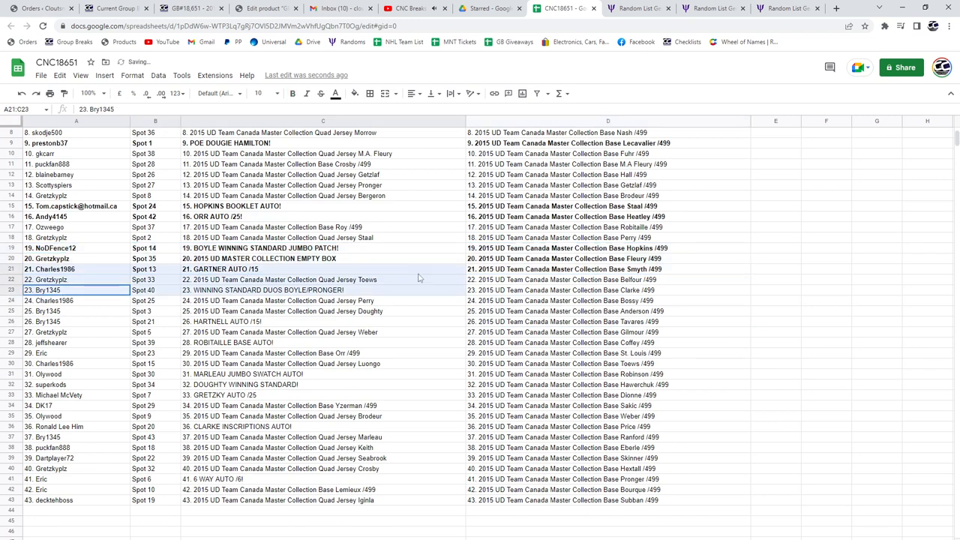
Step: Bold the next winning hit row and move down toward the Marleau, Doughty and Gretzky hits
{"action": "left_click", "coordinate": [607, 291]}
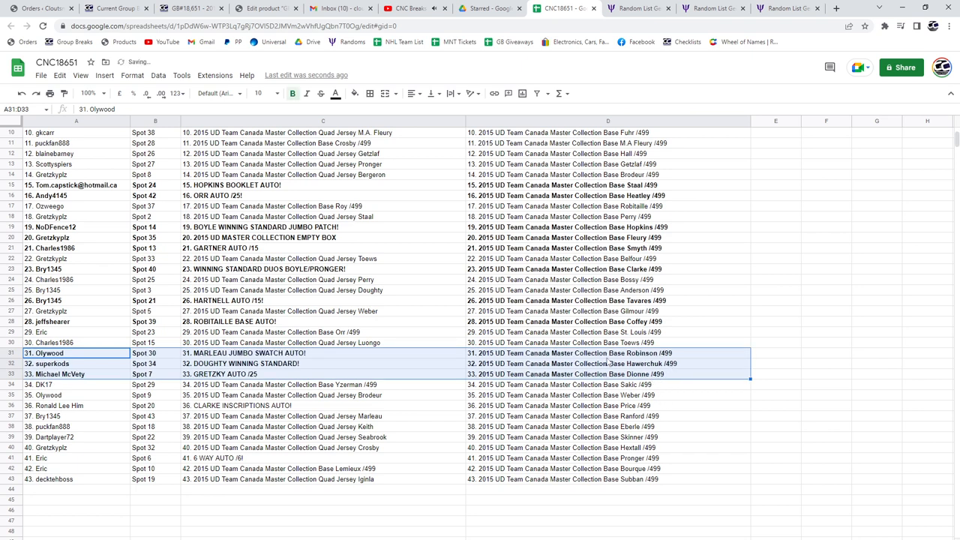
{"action": "scroll", "scroll_direction": "down", "scroll_amount": 3}
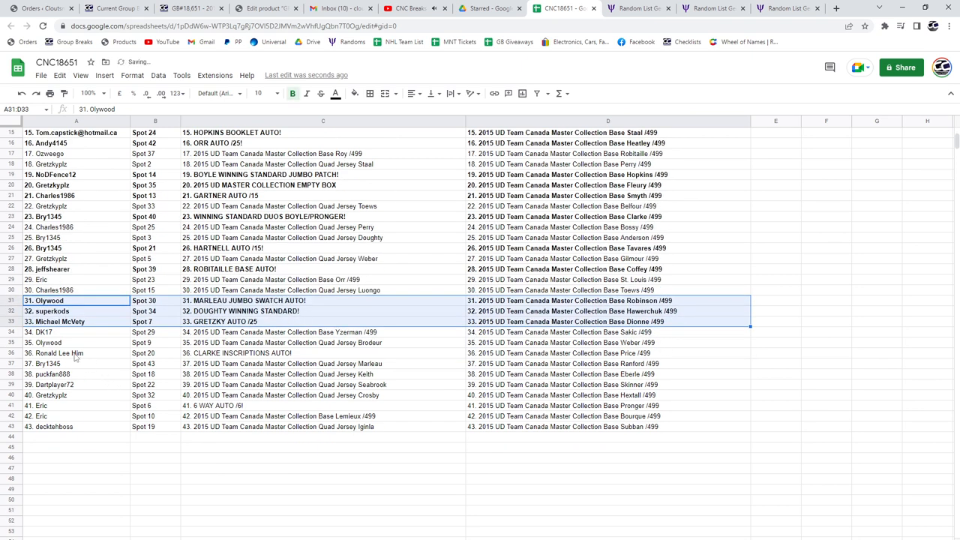